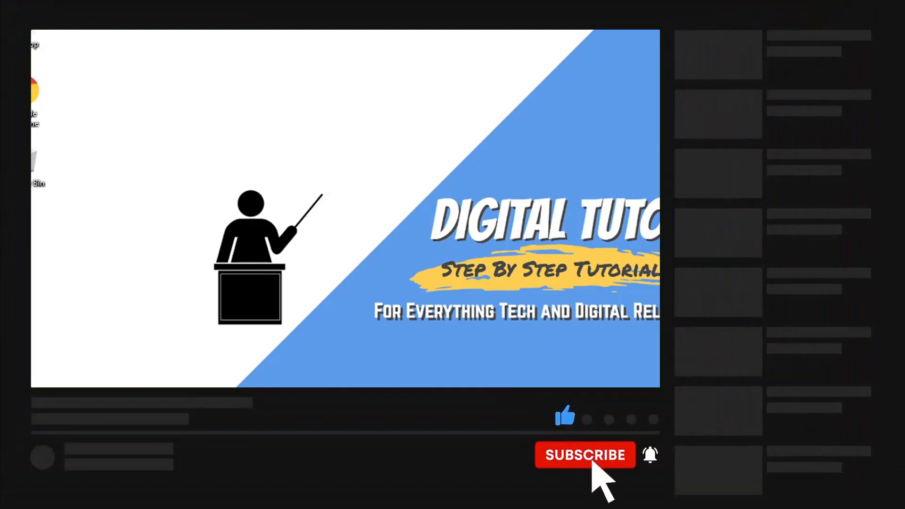
Show the Google and YouTube Chrome window thumbnails from the taskbar
left_click(584, 455)
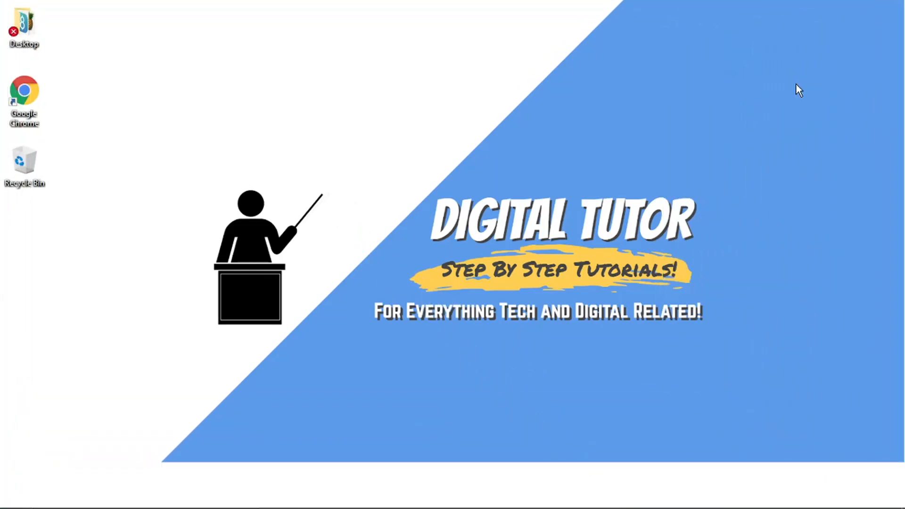
mouse_move(737, 417)
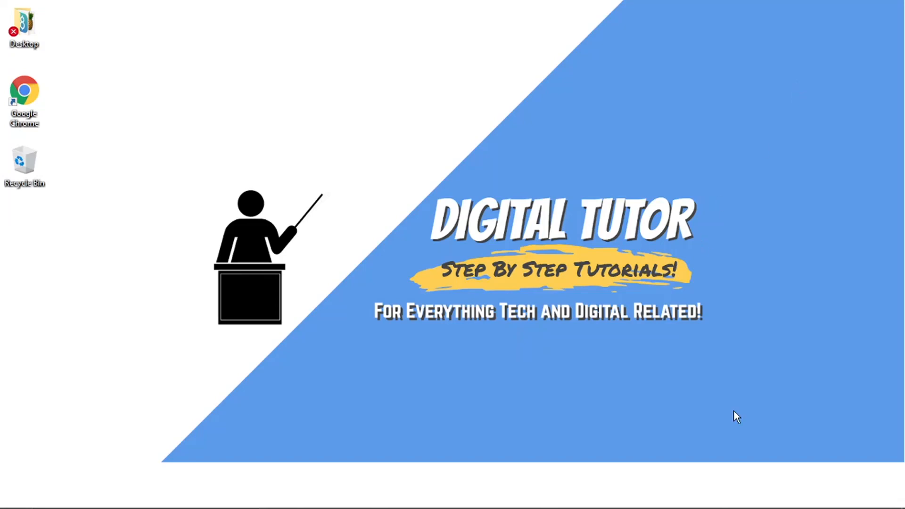
mouse_move(503, 496)
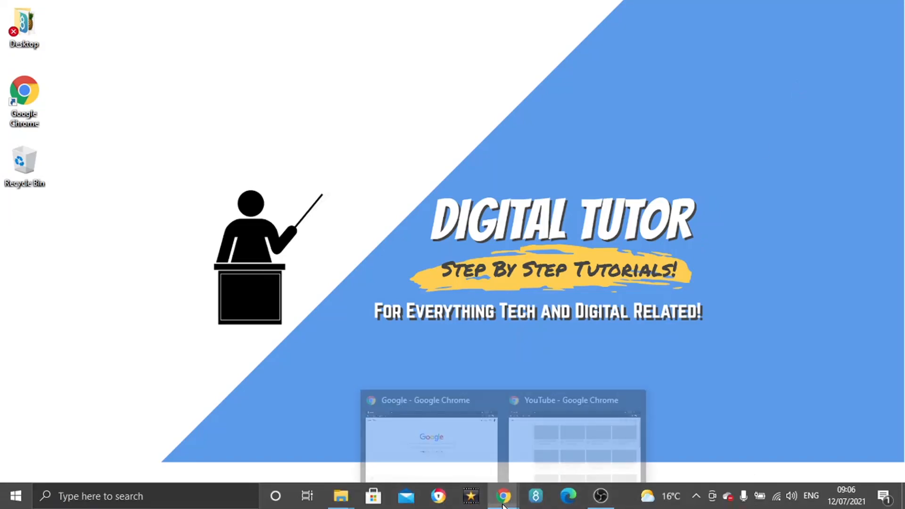
Go to discord.com in Chrome and launch the Discord web app
left_click(431, 439)
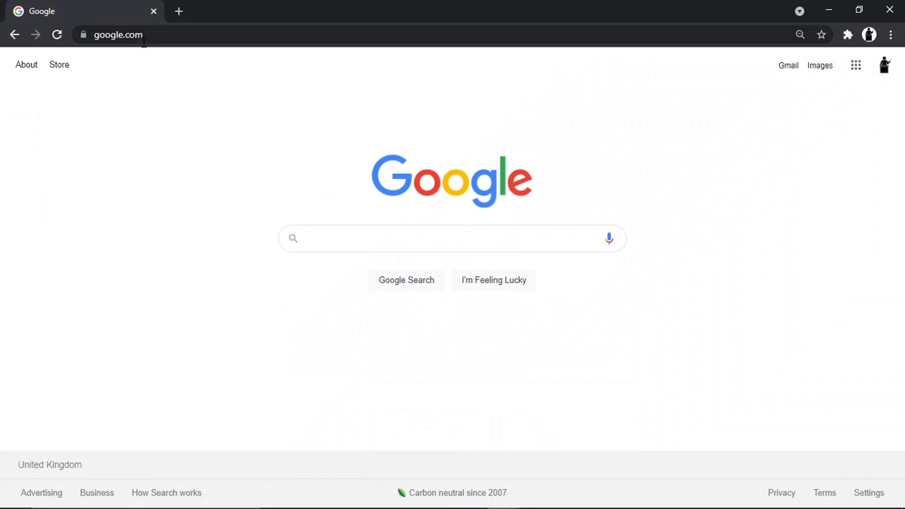
type("discord.com")
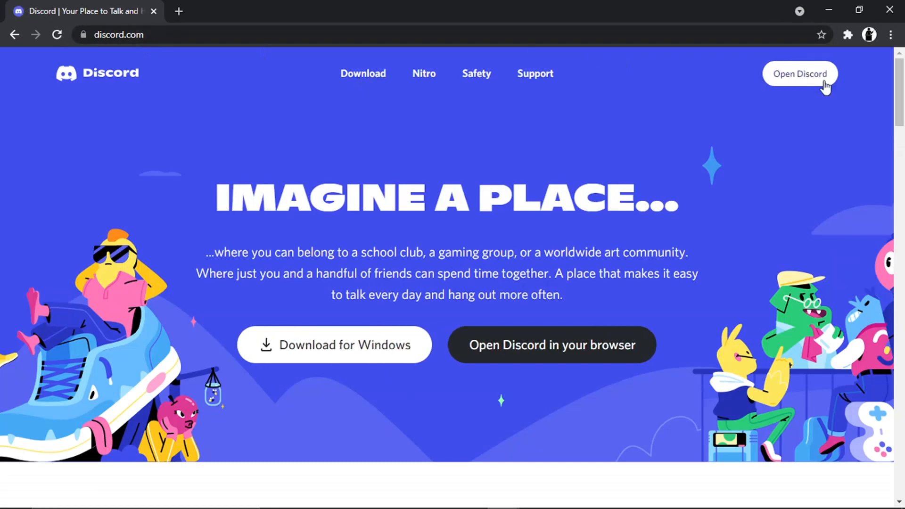
left_click(800, 74)
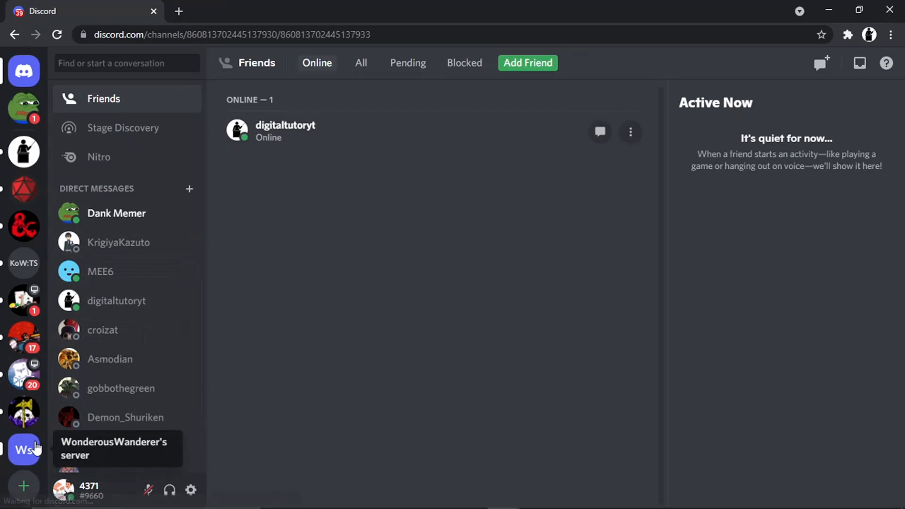
Open WonderousWanderer's server at its #general channel
left_click(23, 449)
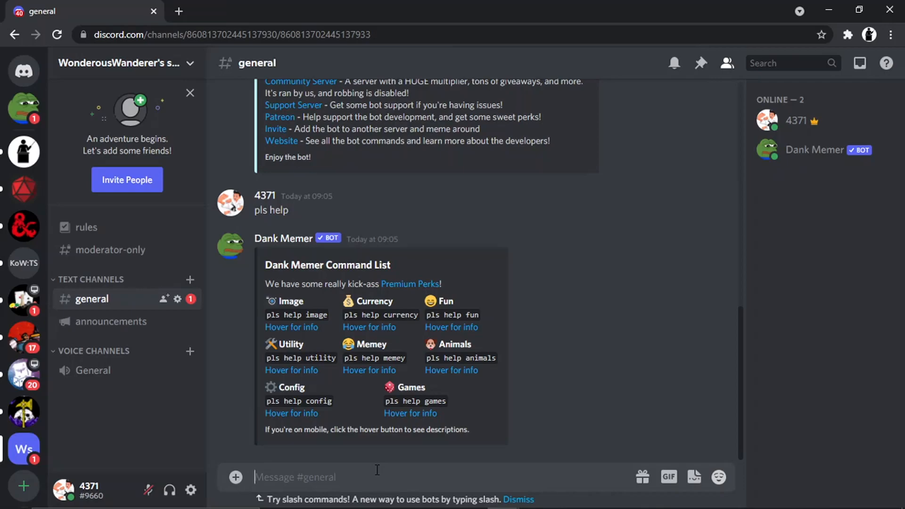
Type 'pls settings passive false' into the #general message box without sending
type("p")
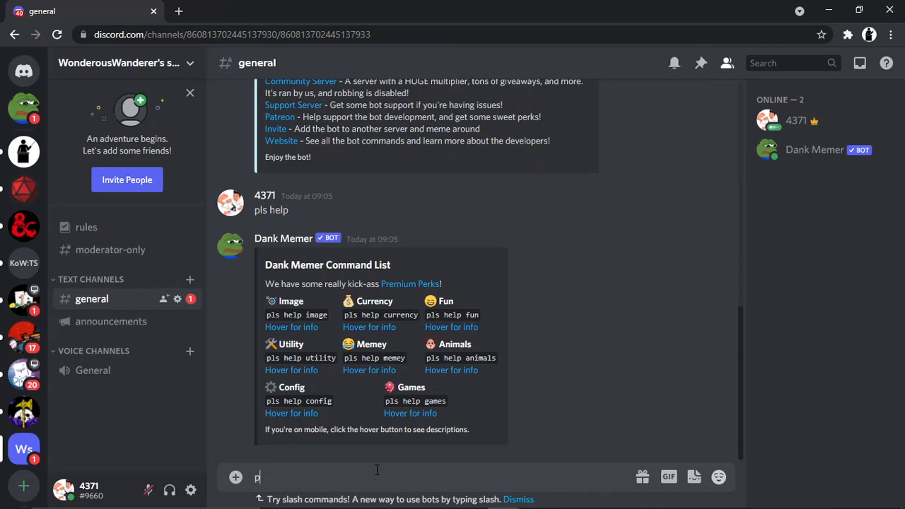
type("ls")
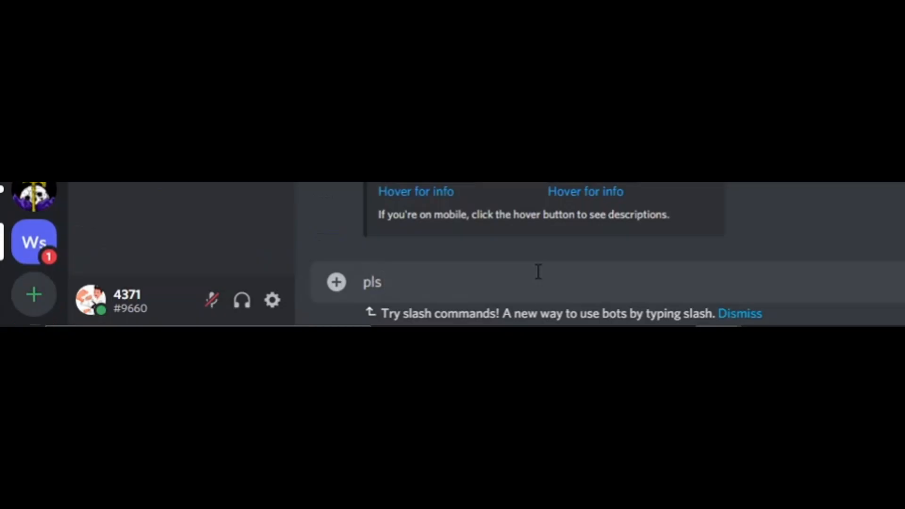
type("s")
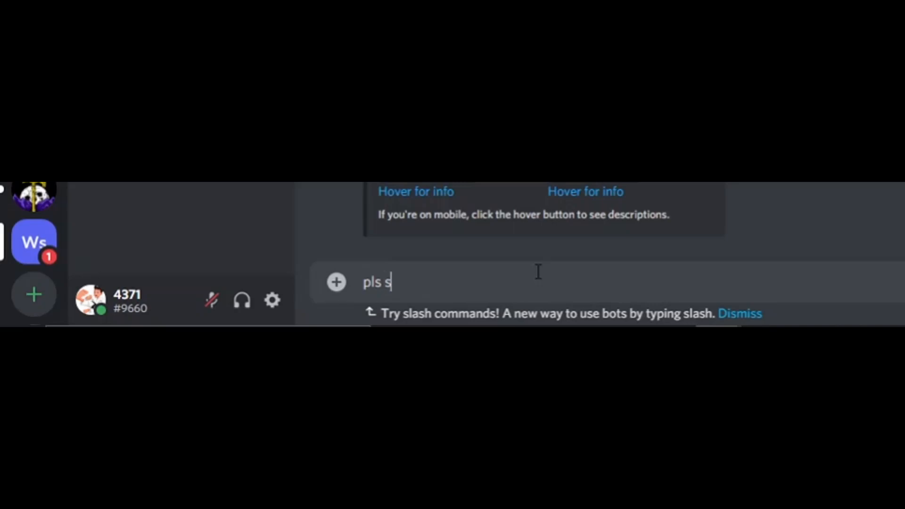
type("ettiunf")
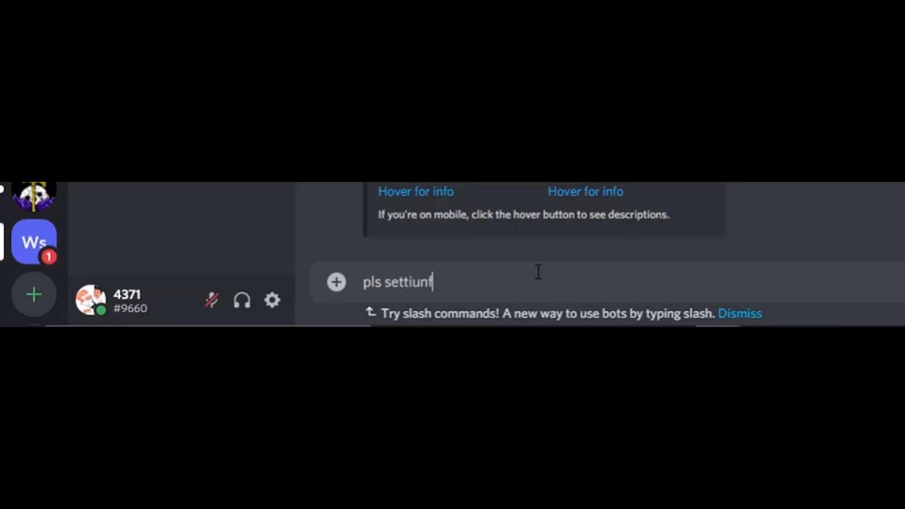
type("setting")
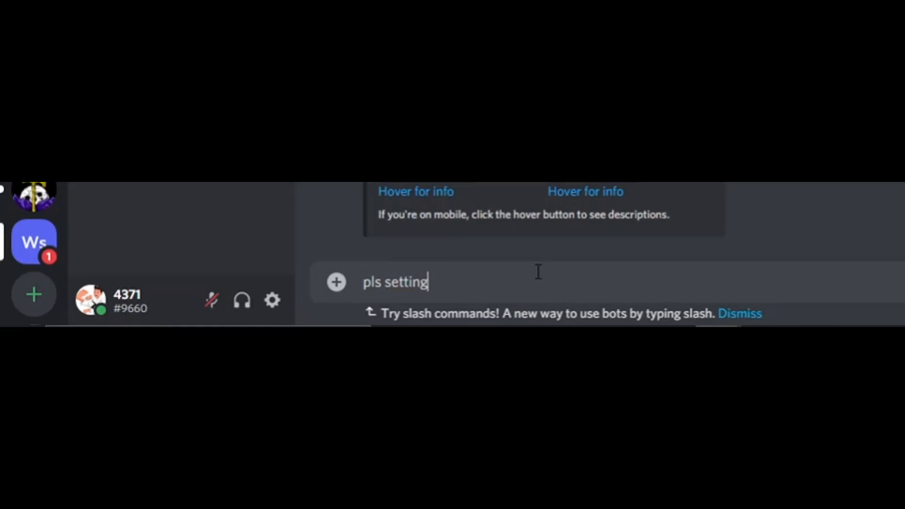
type("s")
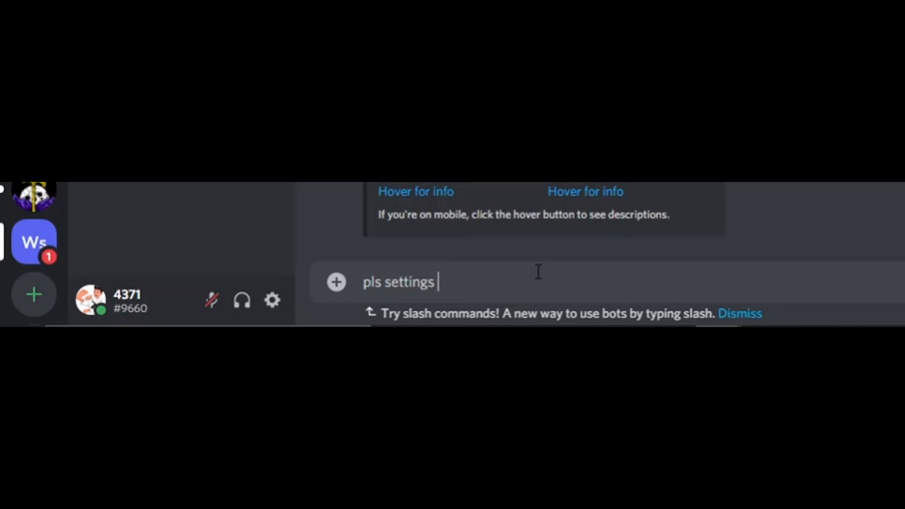
type("pas")
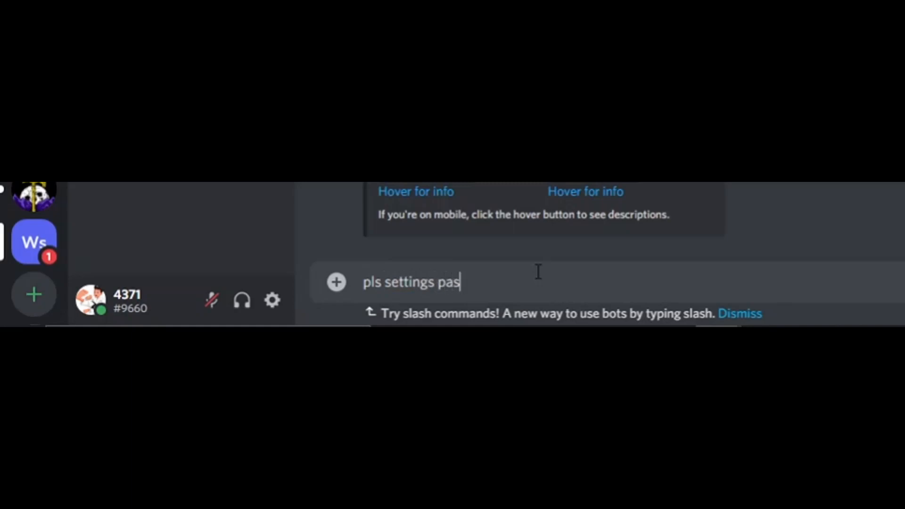
type("sive")
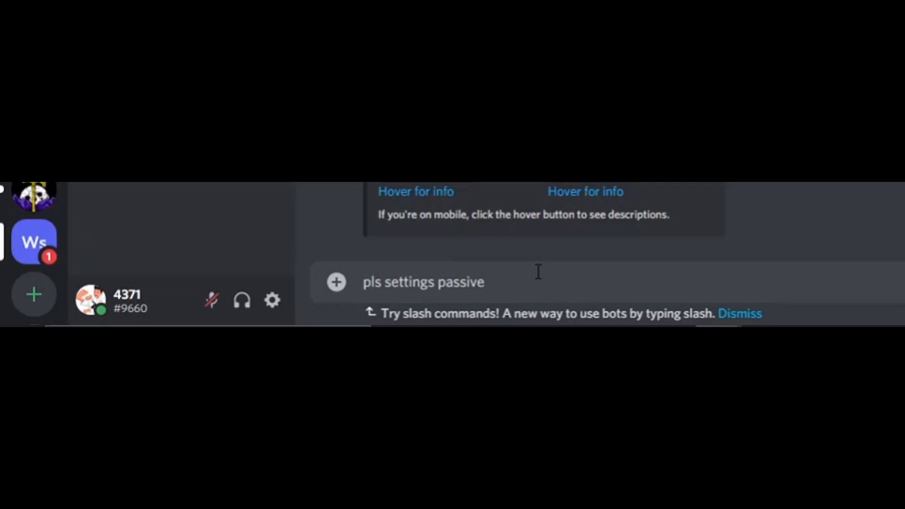
type("fa")
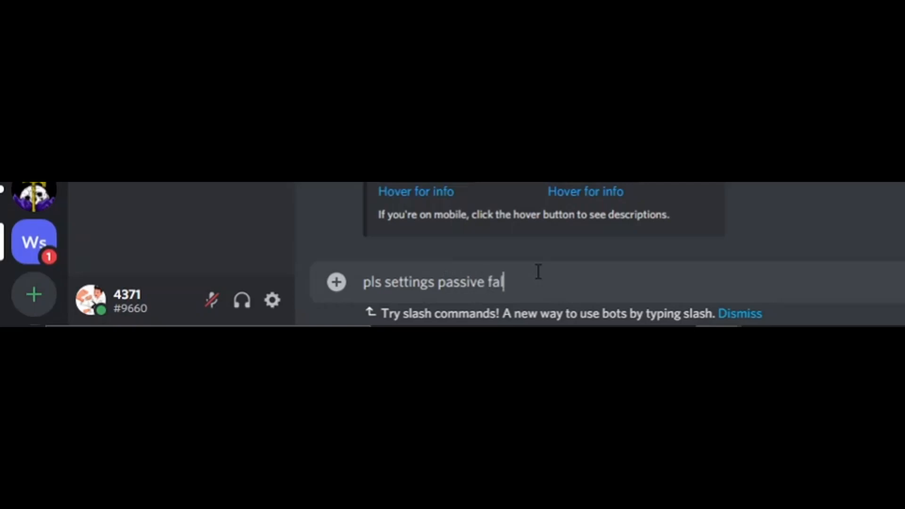
type("lse")
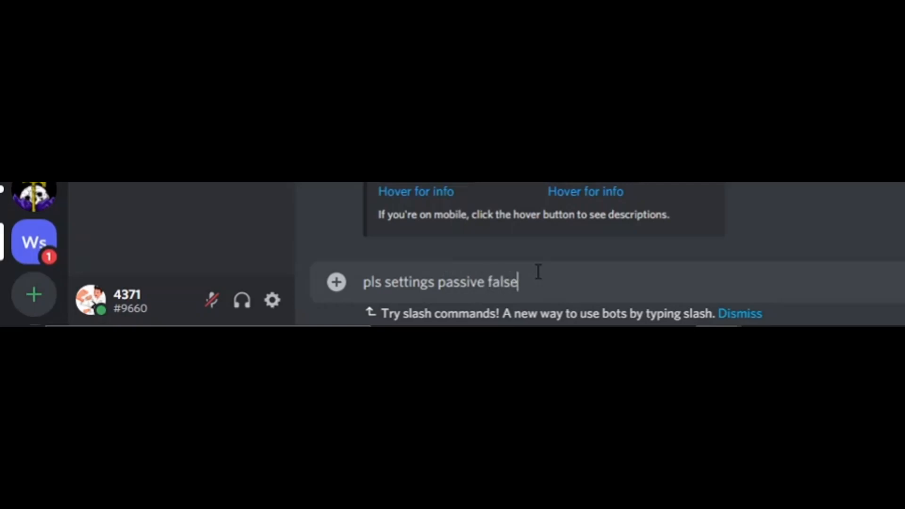
mouse_move(406, 286)
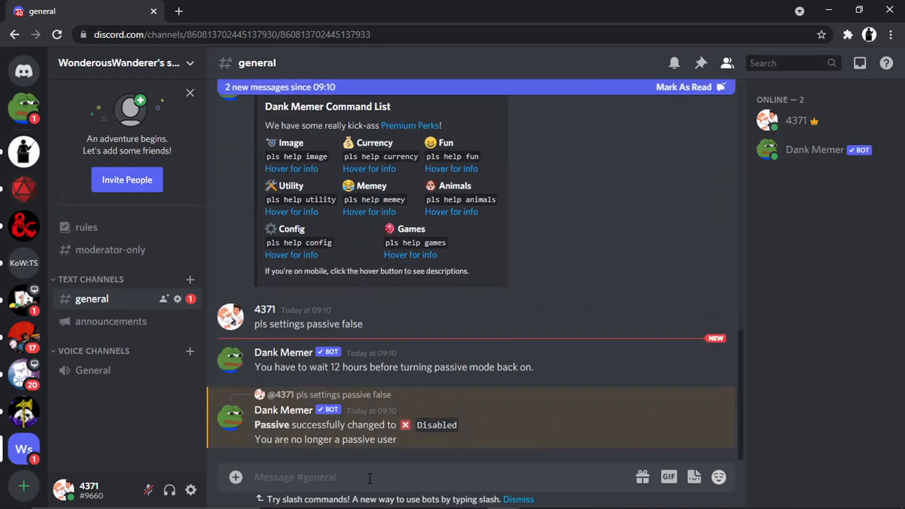
mouse_move(414, 391)
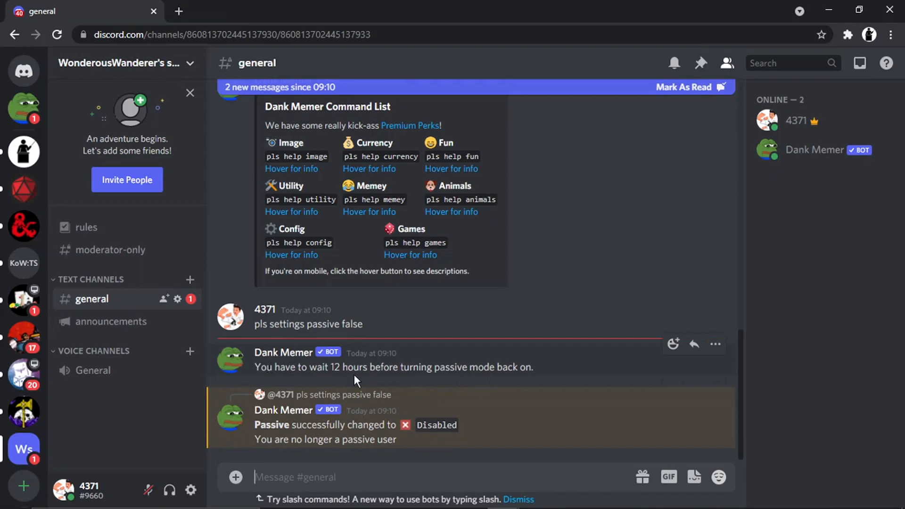
mouse_move(458, 382)
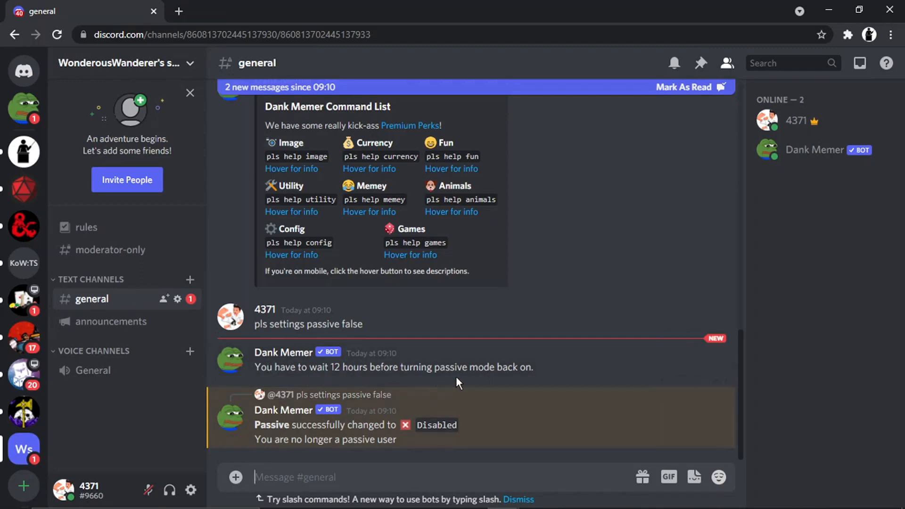
mouse_move(517, 383)
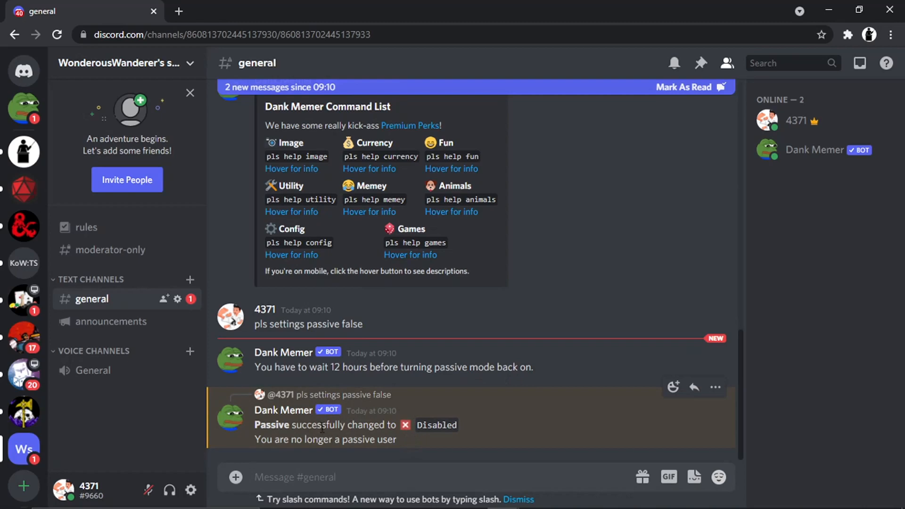
mouse_move(443, 444)
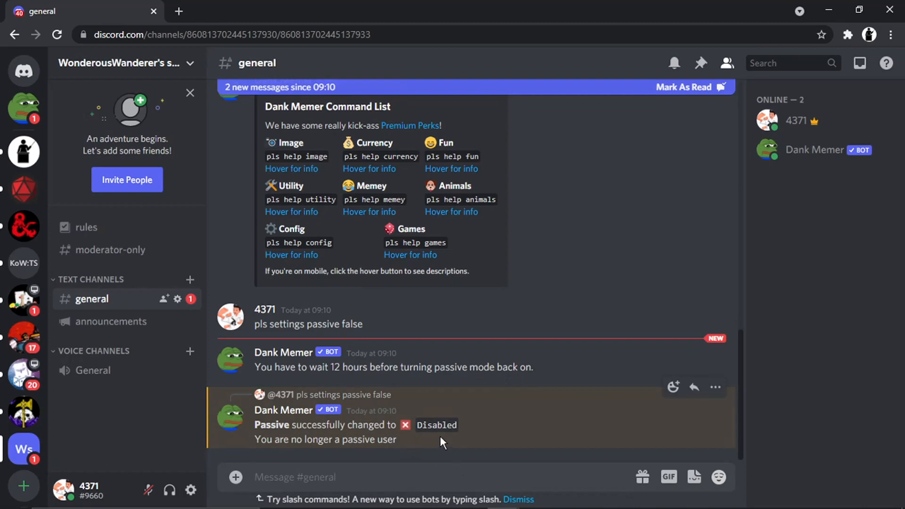
mouse_move(388, 466)
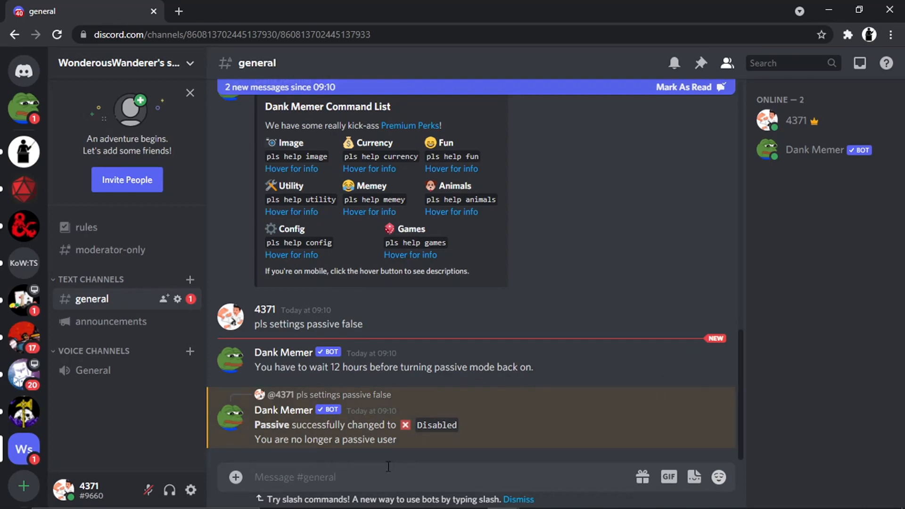